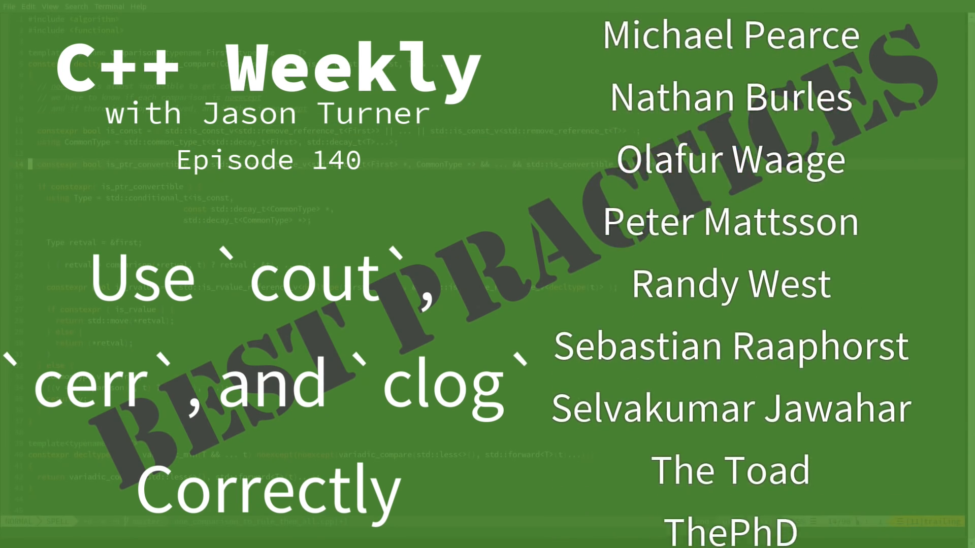
# Step: Scroll the source pane to the top of the minimal iostream program with empty main
pyautogui.scroll(3)
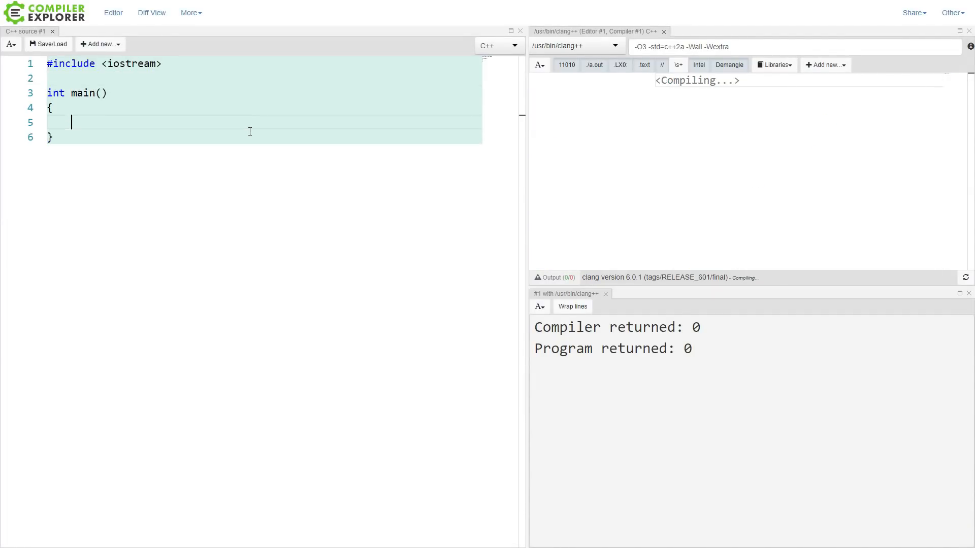
# Step: Add std::cout << "Hello World" << std::endl; inside main and let it compile and run
pyautogui.write('std::cout << "Hello World" << std::endl;')
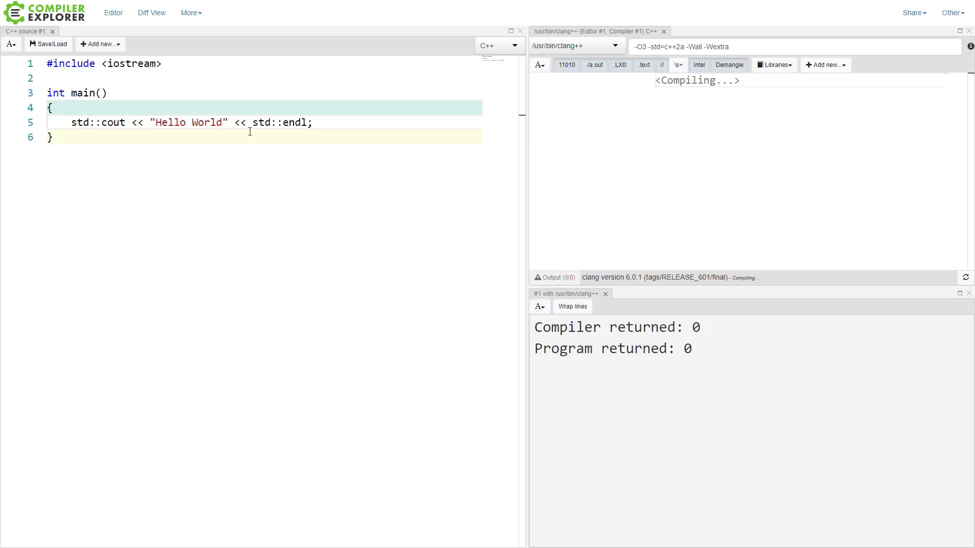
pyautogui.press('Backspace')
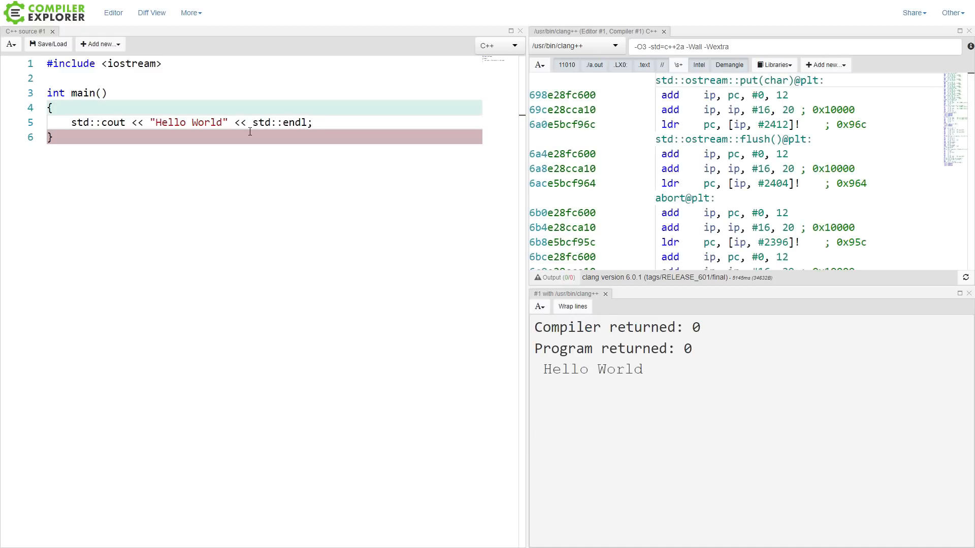
# Step: Replace std::endl with a \n newline followed by << std::flush on the Hello World line
pyautogui.doubleClick(292, 122)
pyautogui.write("'")
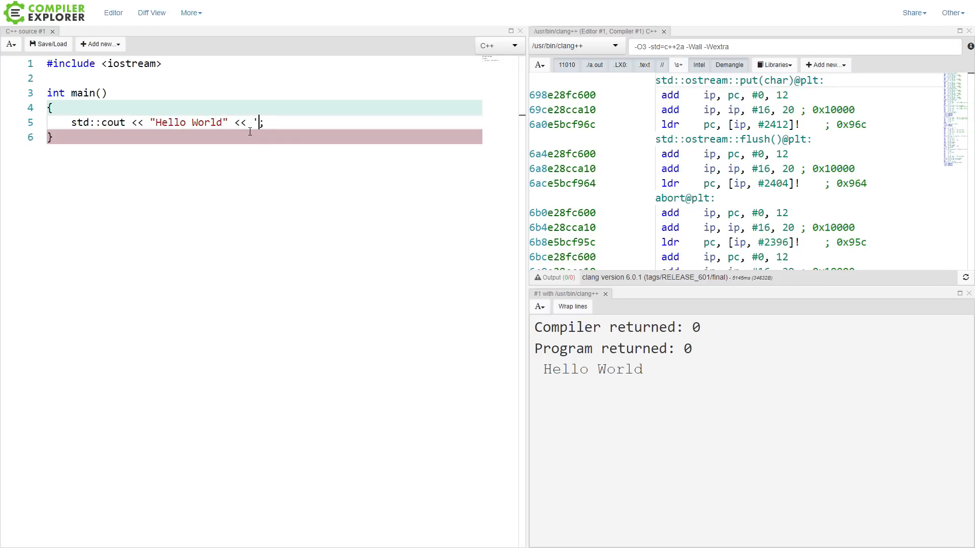
pyautogui.write("\\n'")
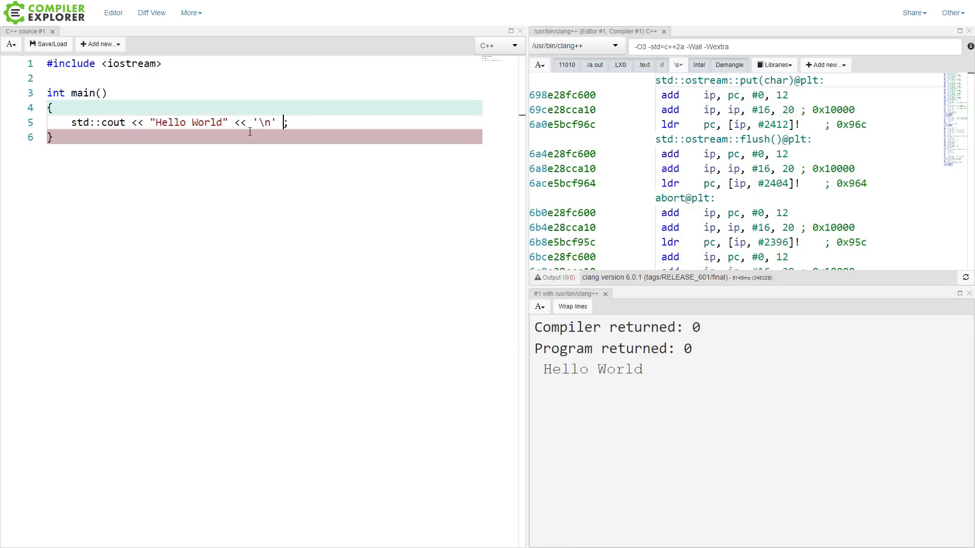
pyautogui.write('<< std::flush')
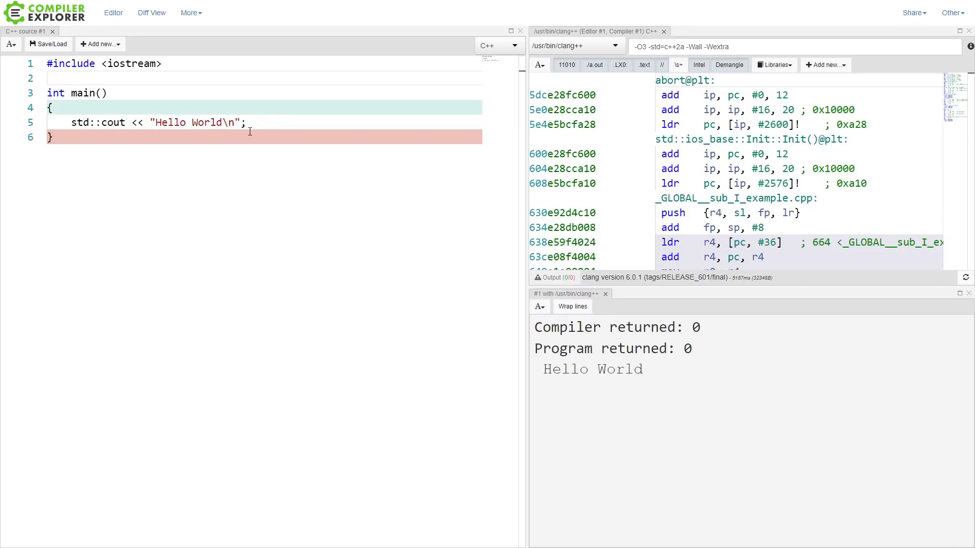
# Step: Rework the line's ending through std::flush back to std::endl, then start renaming cout toward cerr
pyautogui.click(106, 93)
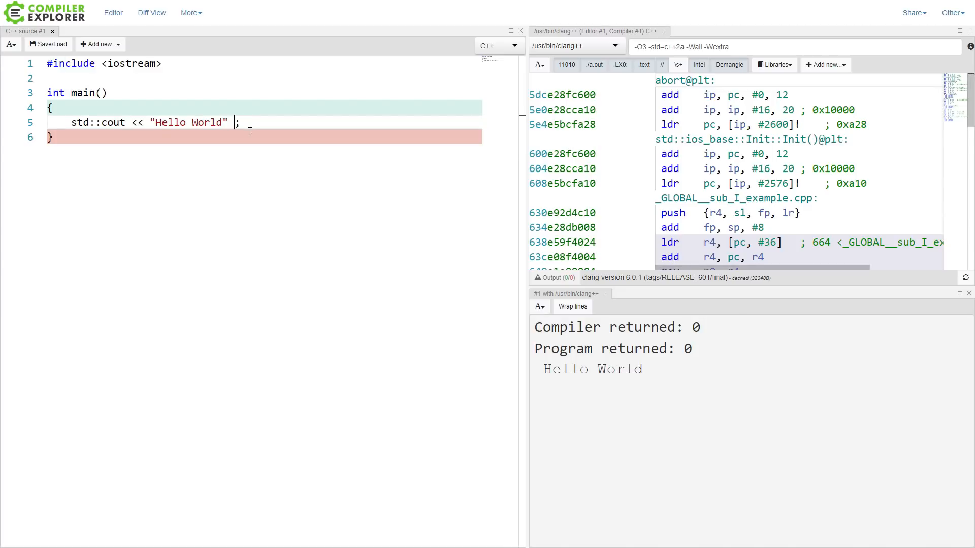
pyautogui.write('<< std::')
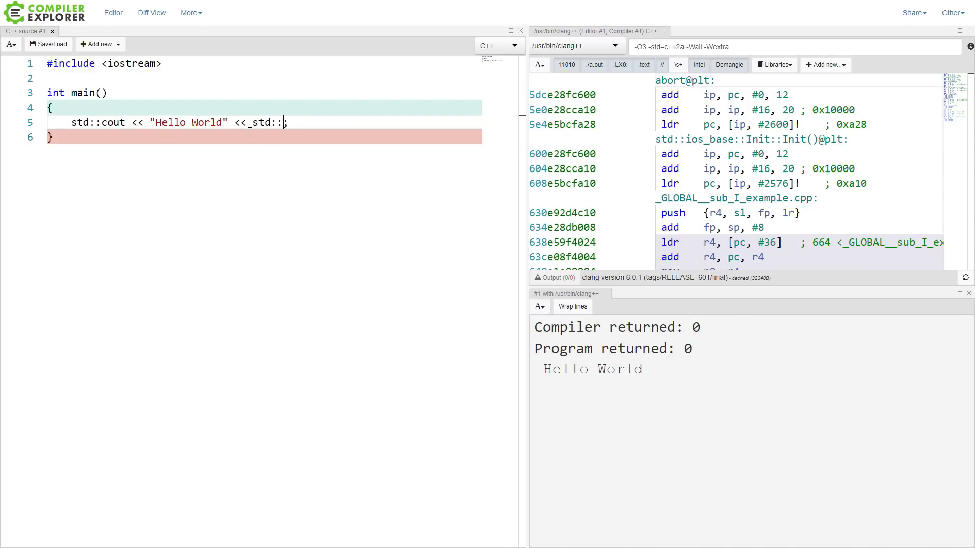
pyautogui.write('flush')
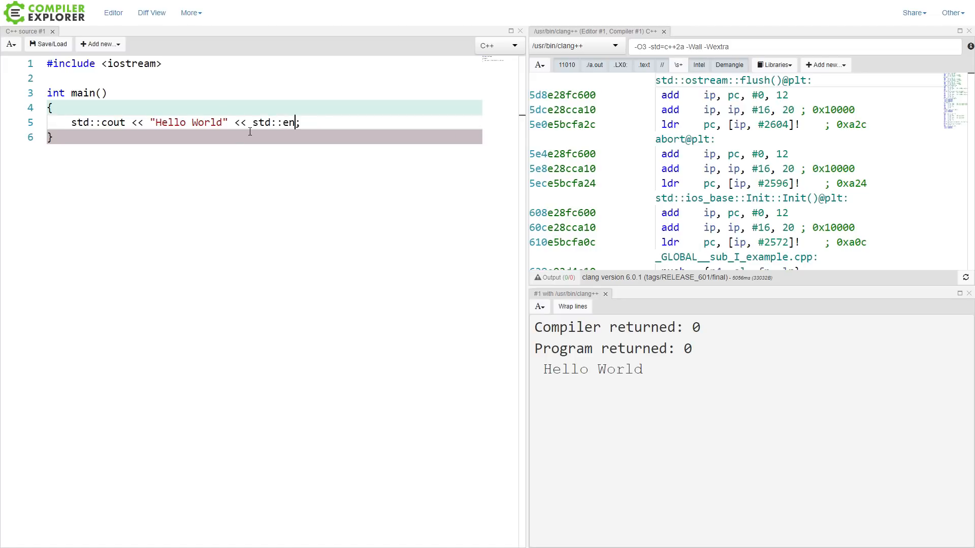
pyautogui.write('dl;')
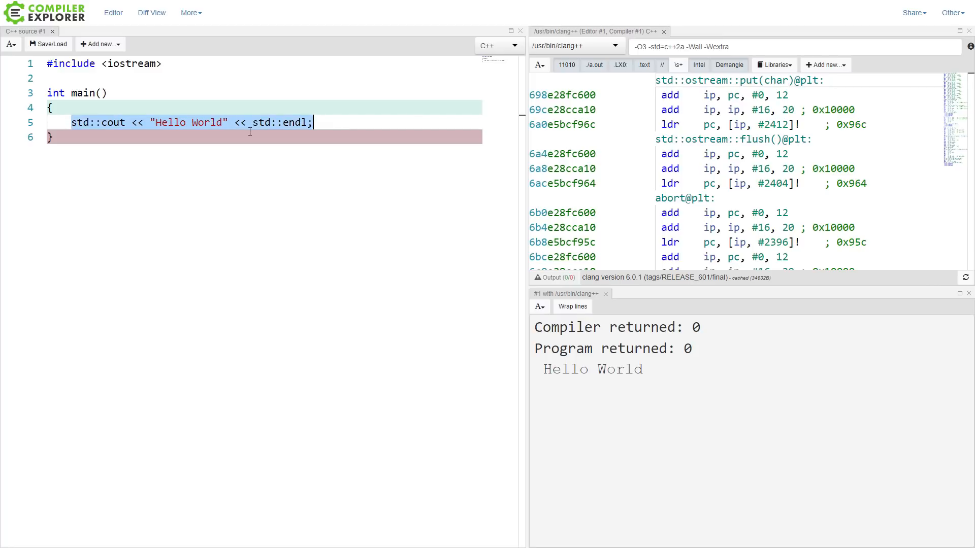
pyautogui.write('\\n')
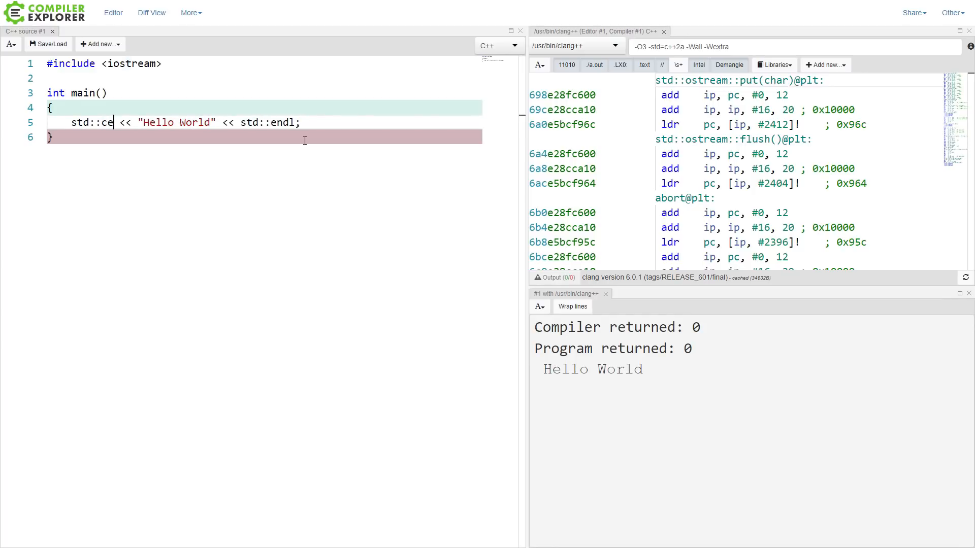
# Step: Finish std::cerr and end the statement as "Hello World\n"; so the output shows as error stream
pyautogui.write('rr')
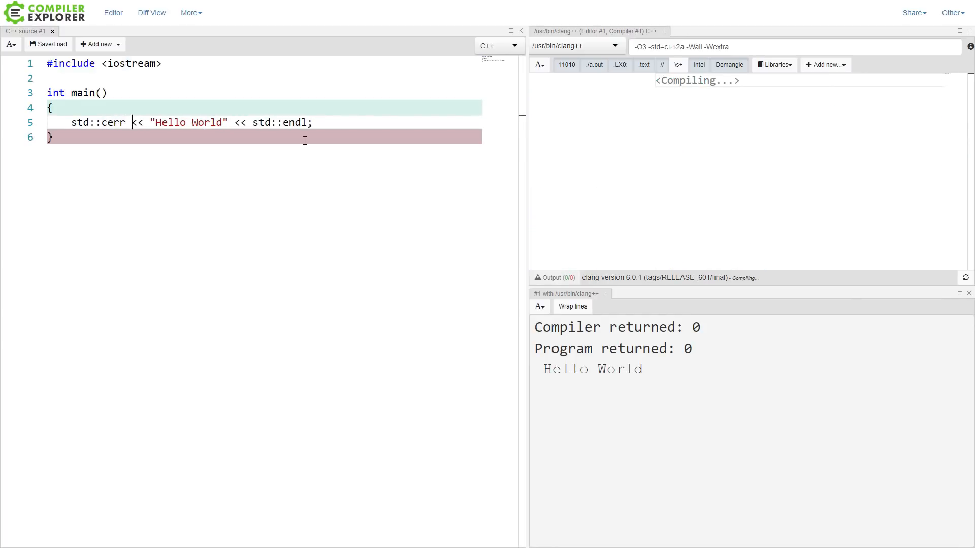
pyautogui.write('\\n"')
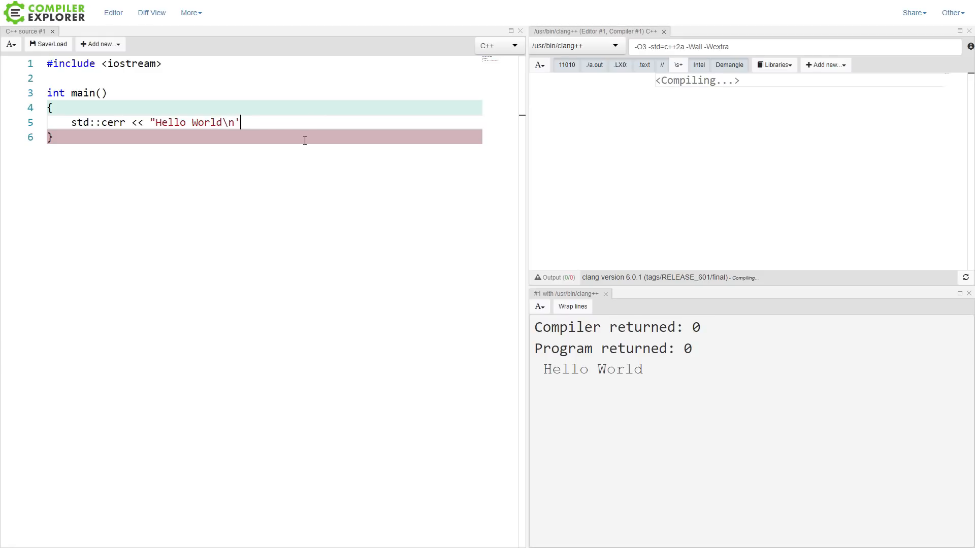
pyautogui.write('"')
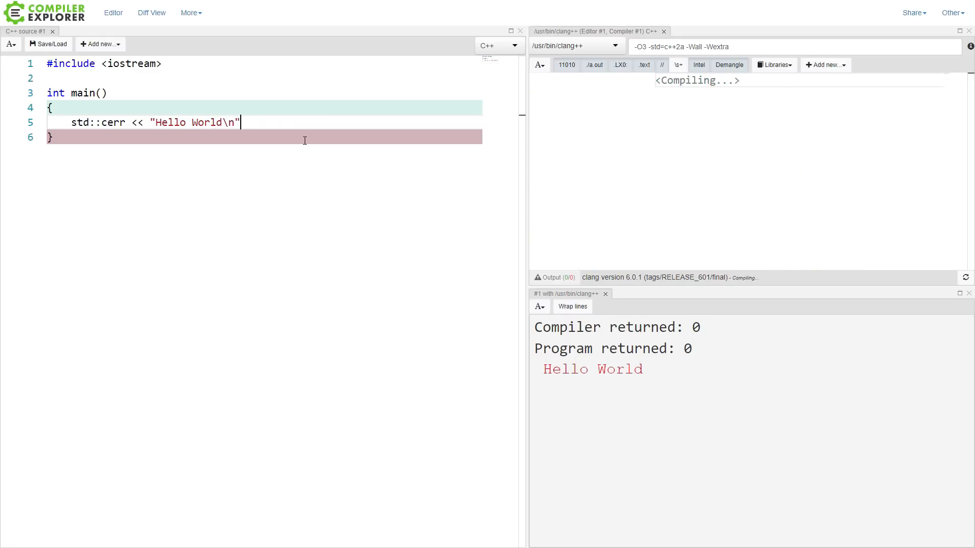
pyautogui.write(';')
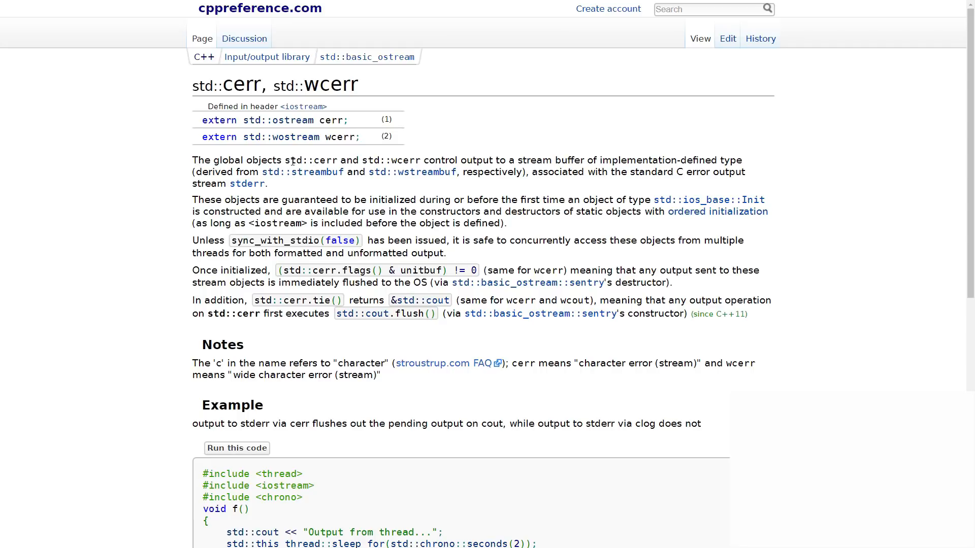
# Step: Highlight the cppreference passages stating std::cerr is tied to the stderr output stream
pyautogui.moveTo(284, 159); pyautogui.dragTo(641, 160)
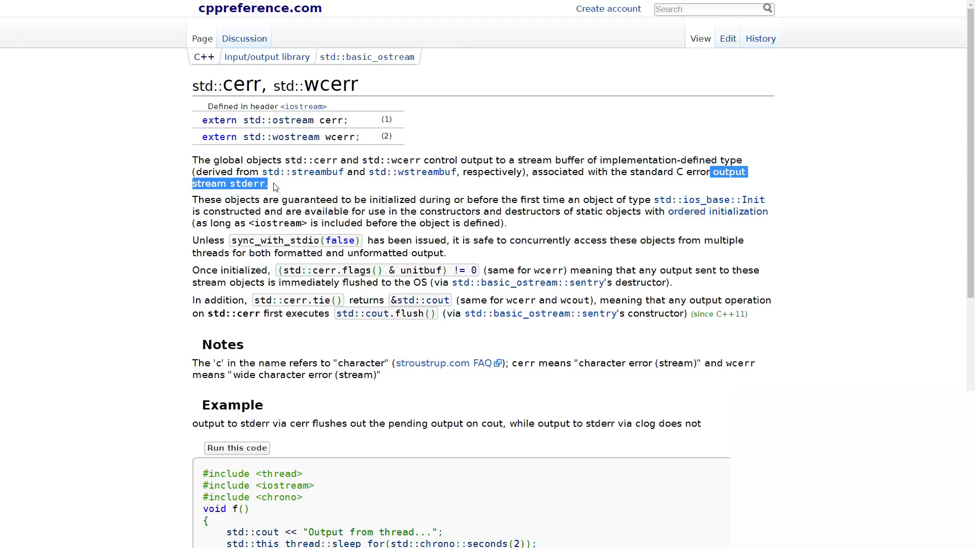
pyautogui.moveTo(258, 223)
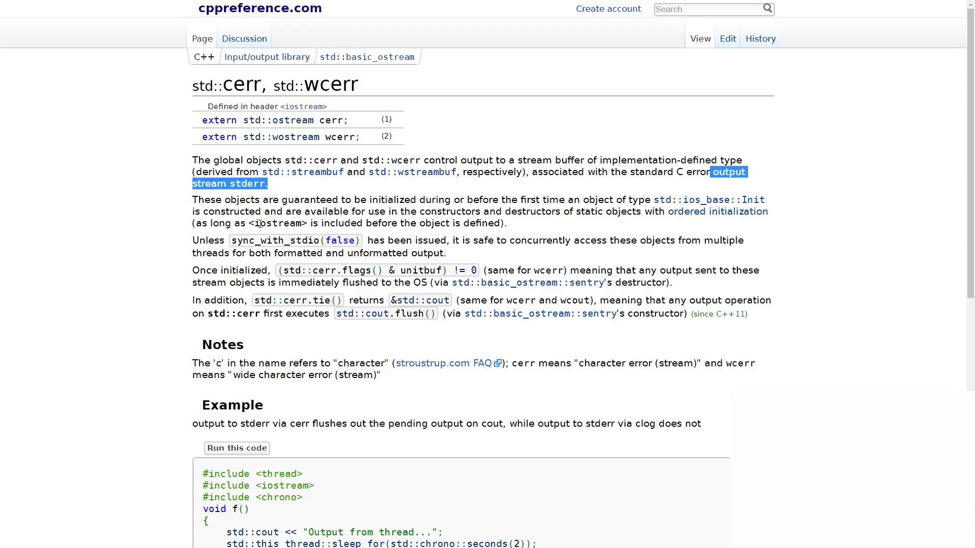
pyautogui.moveTo(569, 269)
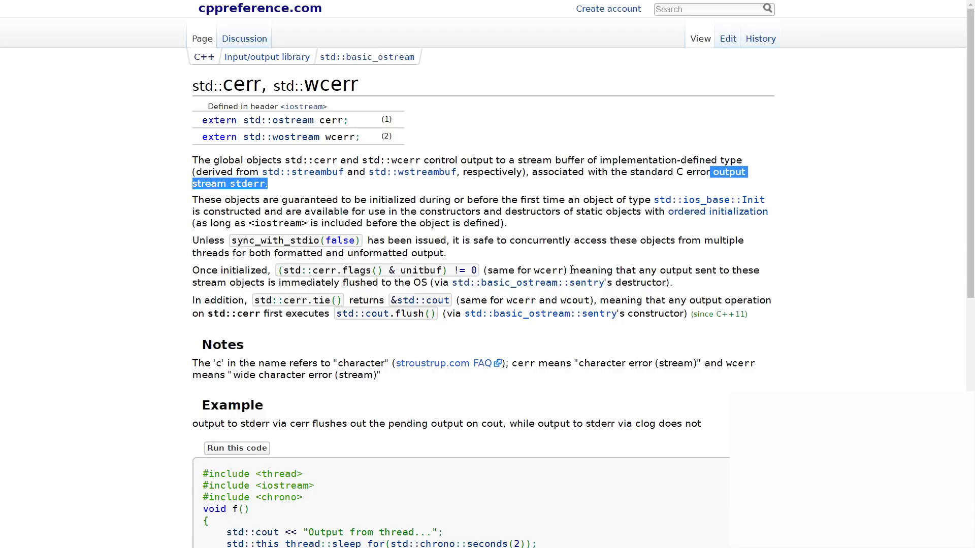
pyautogui.moveTo(569, 270); pyautogui.dragTo(383, 300)
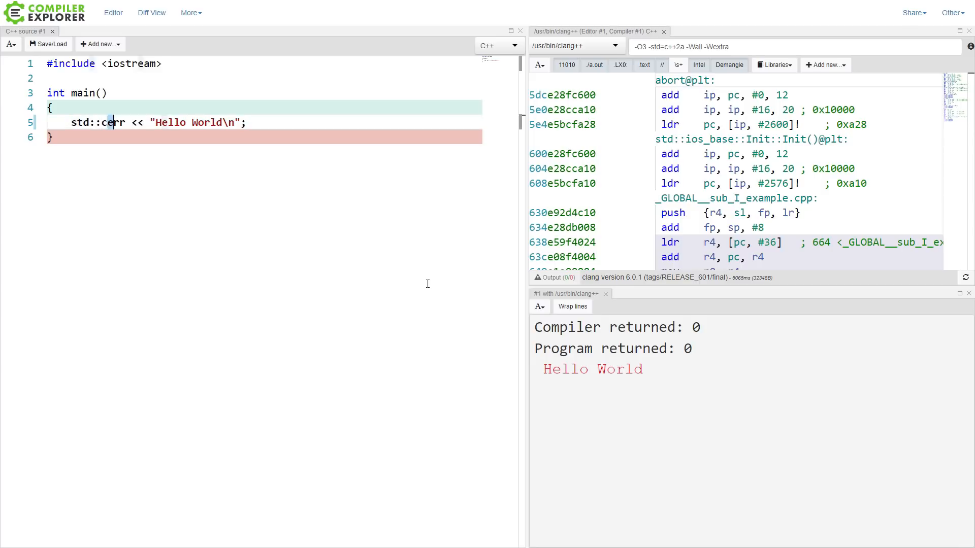
# Step: Switch the stream to std::clog, then std::cerr, then back to std::cout for Hello World
pyautogui.write('log')
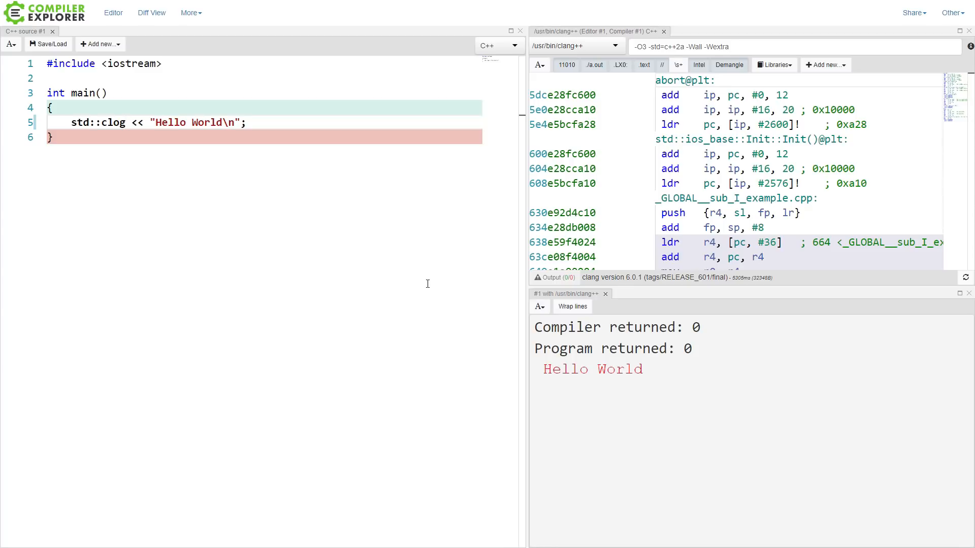
pyautogui.write('cerr')
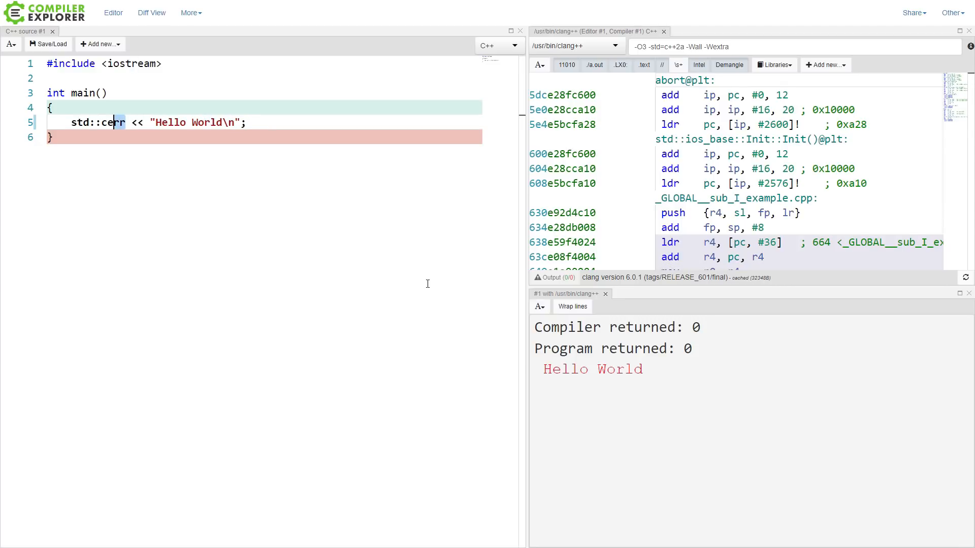
pyautogui.write('cout')
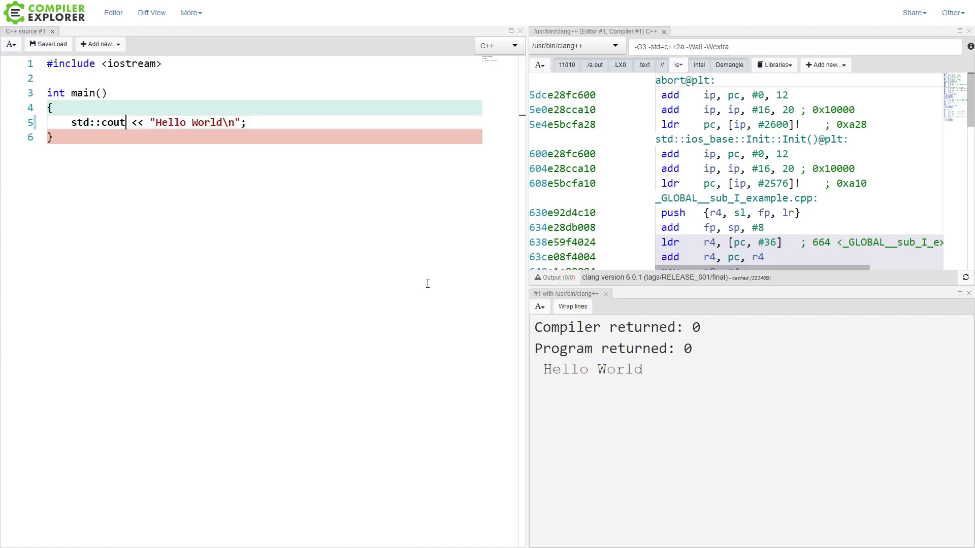